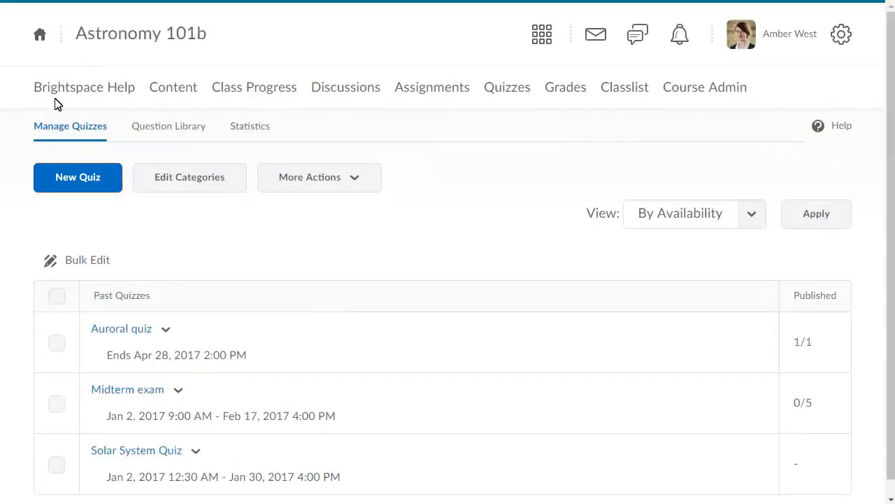
# Step: Create a new quiz named 'Final Exam' and go to its question editor
pyautogui.click(79, 176)
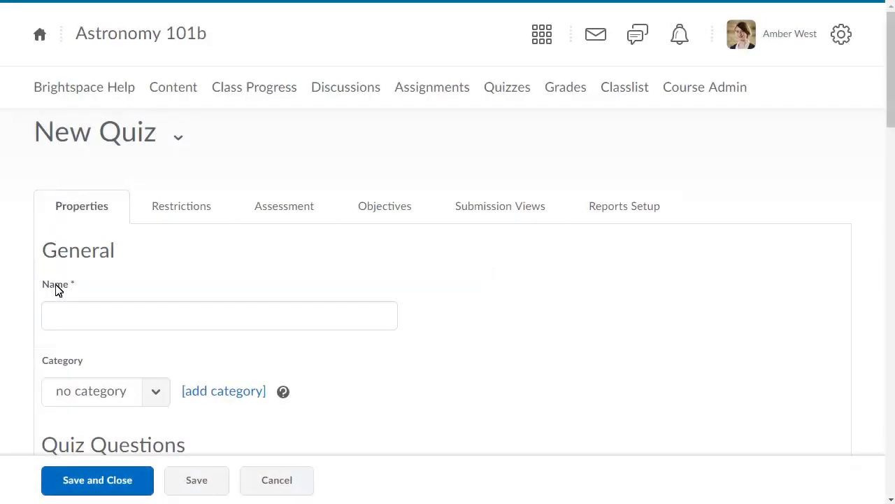
pyautogui.write('Final Exam')
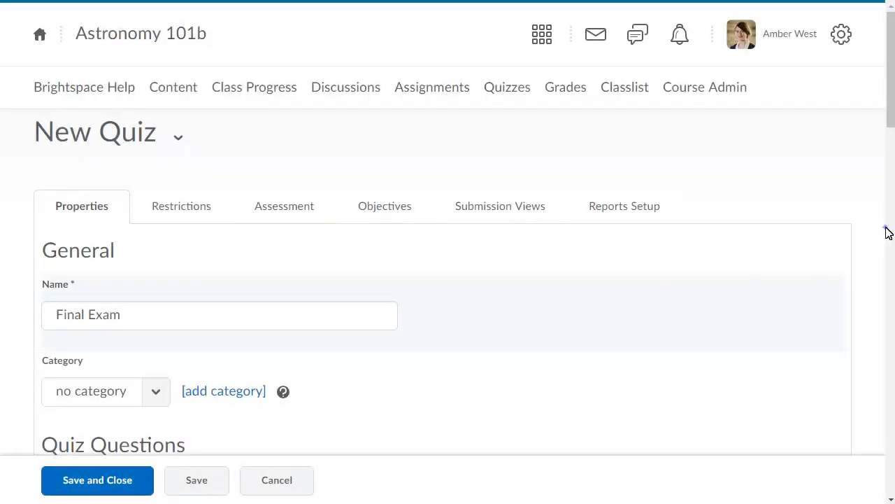
pyautogui.scroll(-3)
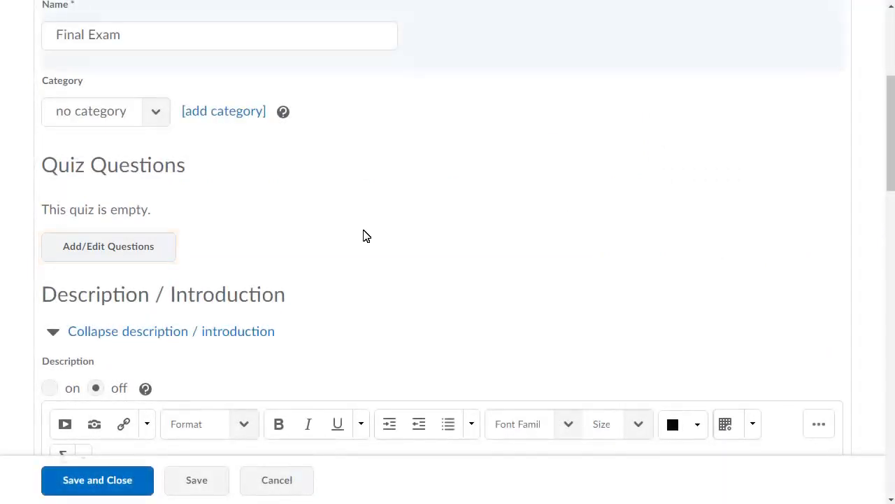
pyautogui.click(109, 246)
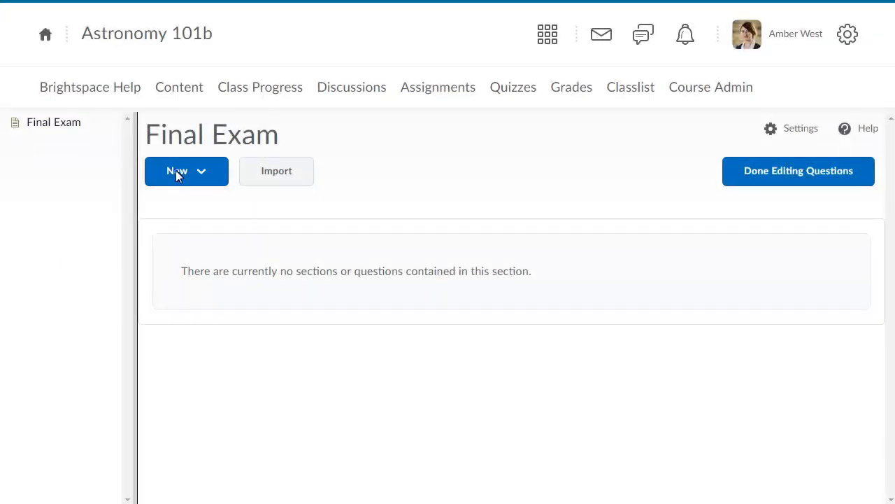
# Step: Choose Question Pool from the New menu to add a pool to the quiz
pyautogui.click(179, 171)
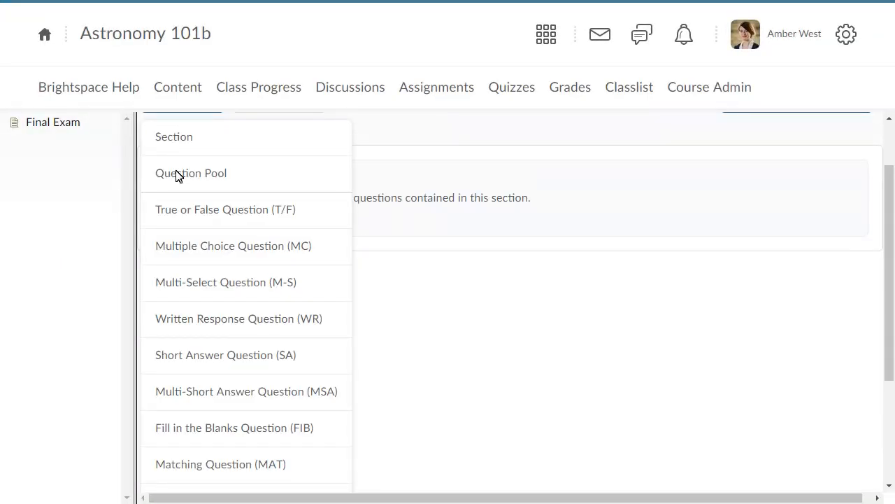
pyautogui.click(190, 174)
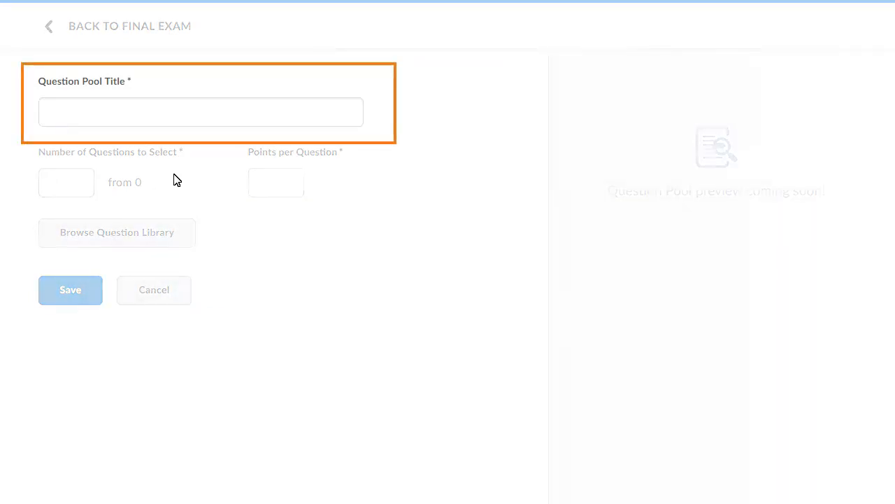
# Step: Title the pool 'Cumulative Question Set', selecting 15 questions at 1 point each
pyautogui.click(201, 112)
pyautogui.write('Cumulative Question Set')
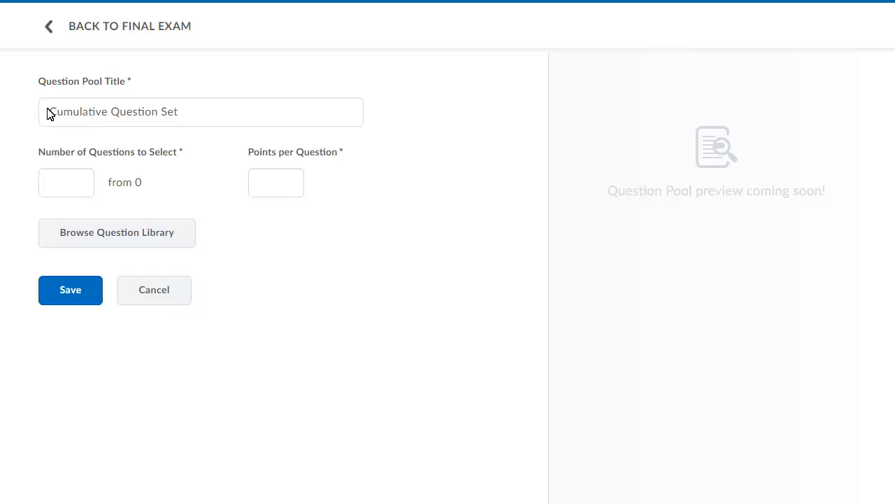
pyautogui.write('5')
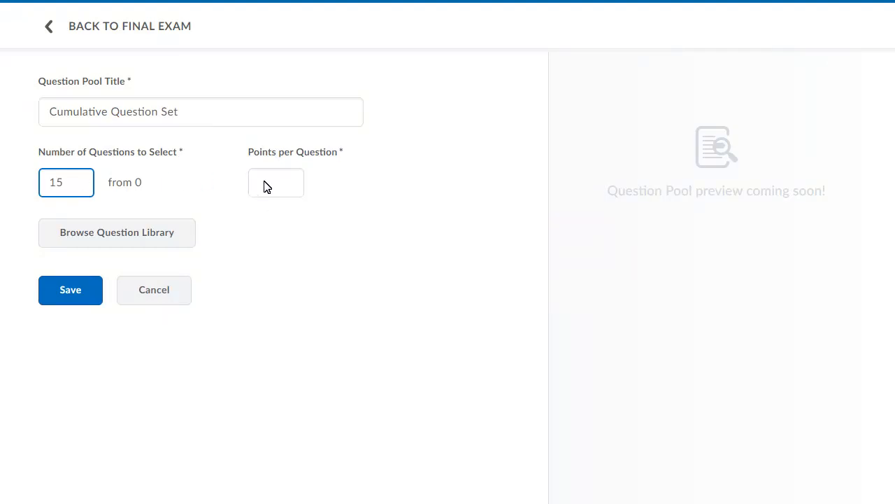
pyautogui.click(118, 233)
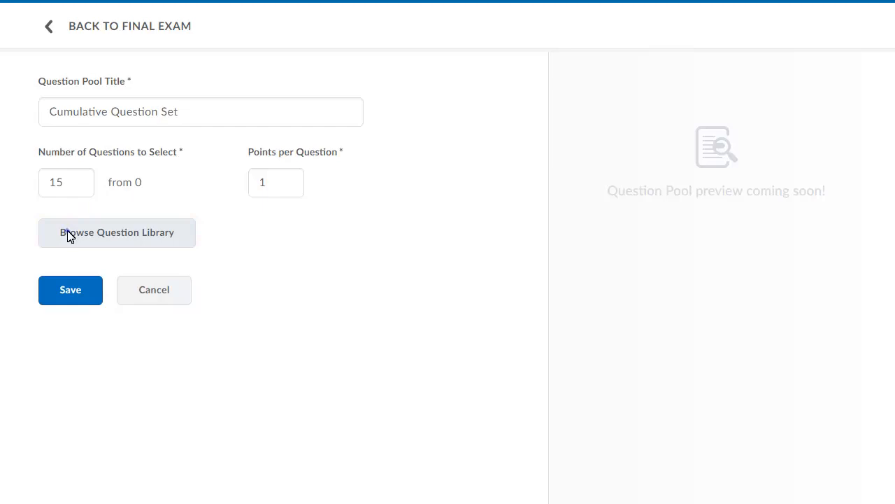
# Step: Add all 27 questions from the Question Library to the pool
pyautogui.click(117, 232)
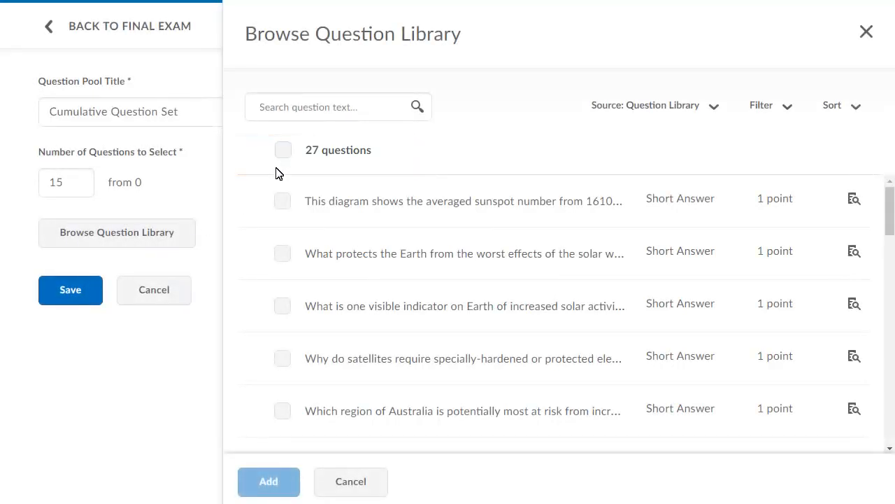
pyautogui.click(282, 150)
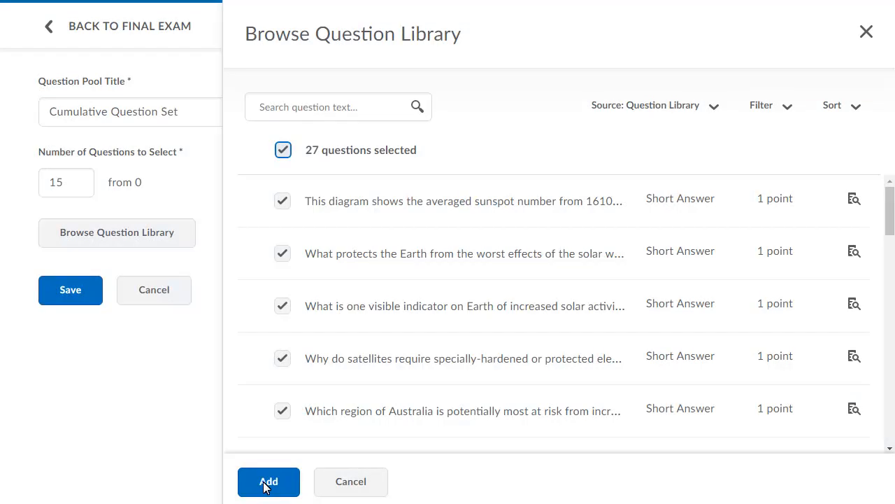
pyautogui.click(269, 481)
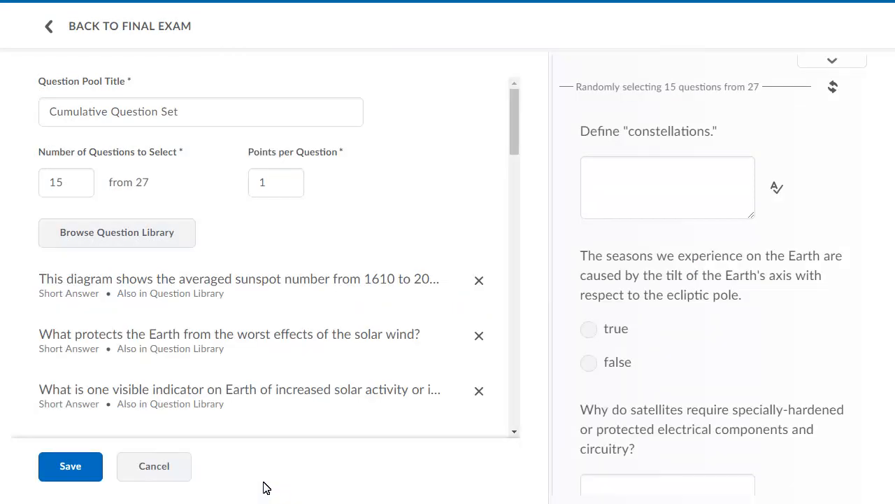
# Step: Save the Cumulative Question Set pool into the Final Exam's question list
pyautogui.click(70, 466)
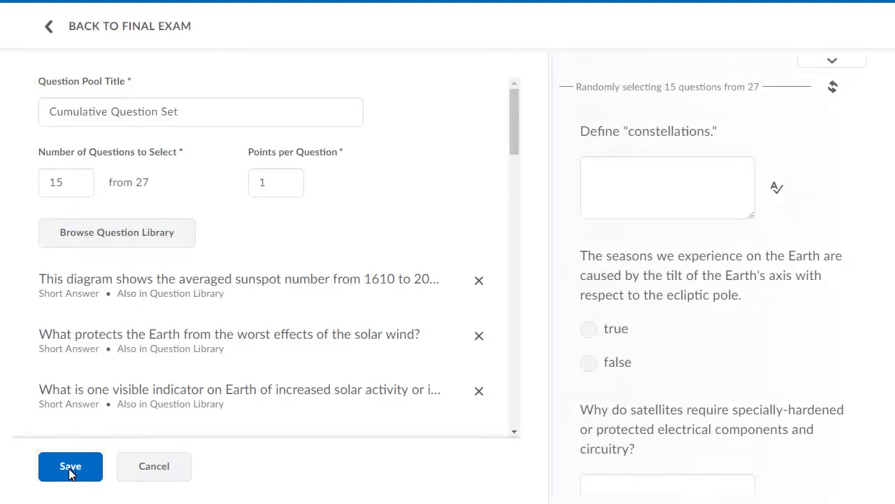
pyautogui.click(70, 466)
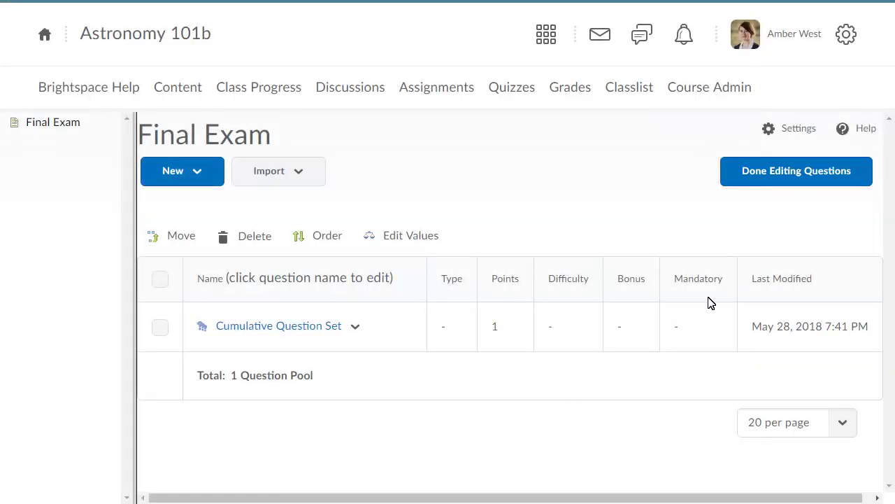
# Step: Finish editing questions and view the Quiz Questions section listing the pool
pyautogui.click(796, 171)
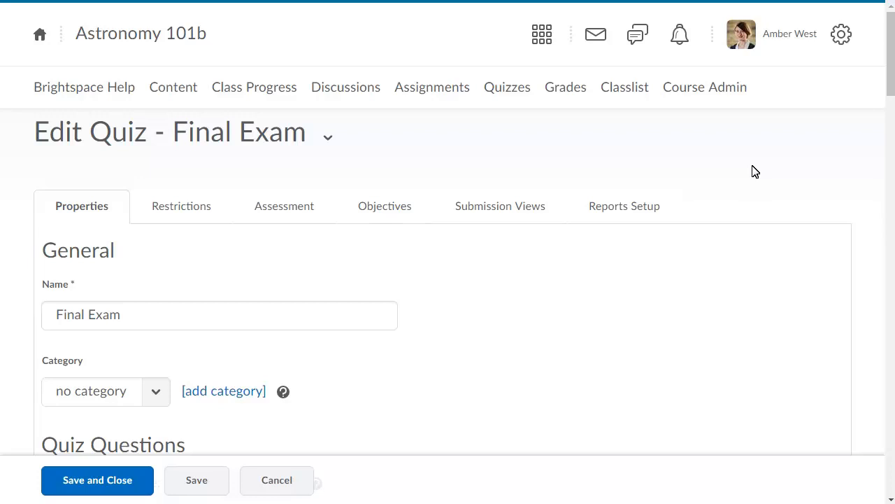
pyautogui.scroll(-3)
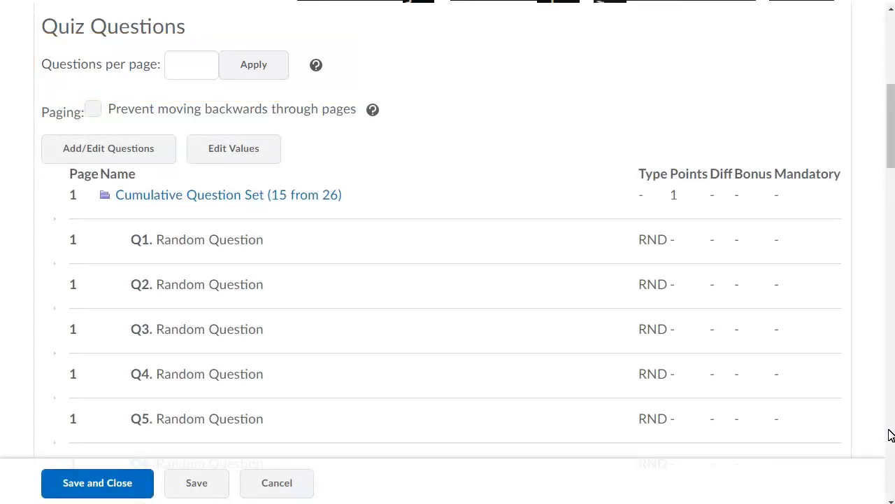
# Step: Set Questions per page to 5 for the Final Exam
pyautogui.scroll(-3)
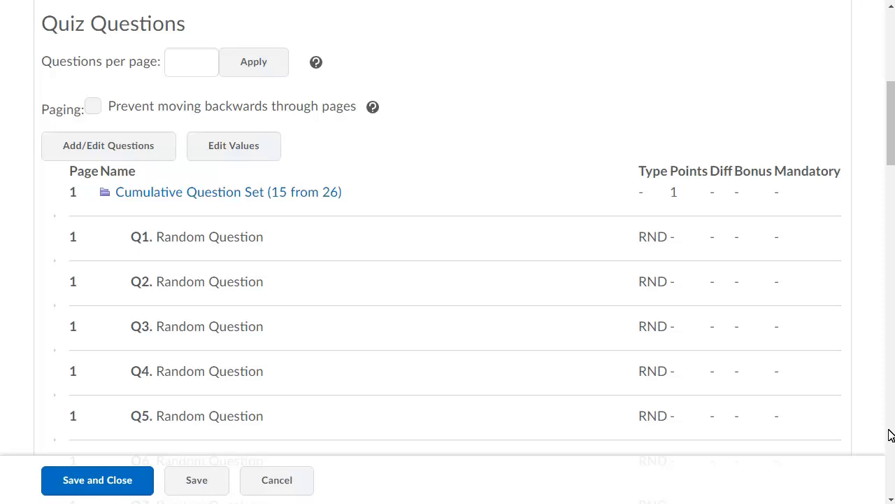
pyautogui.write('5')
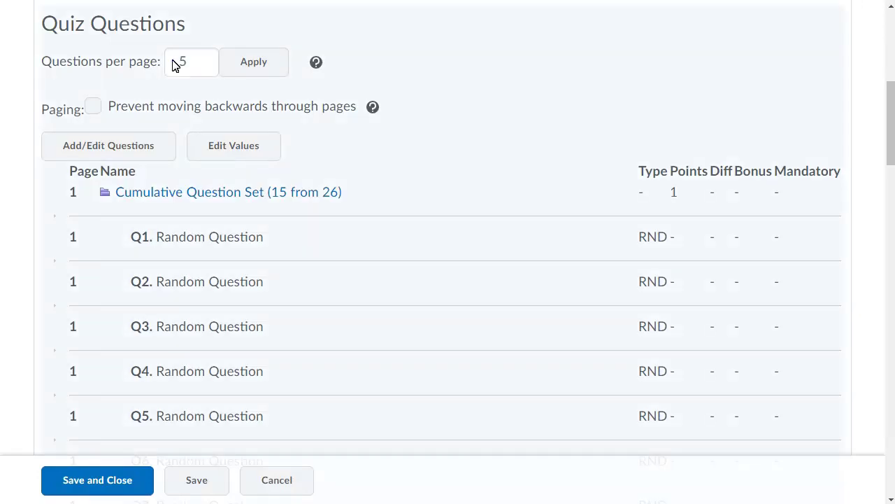
pyautogui.moveTo(223, 64)
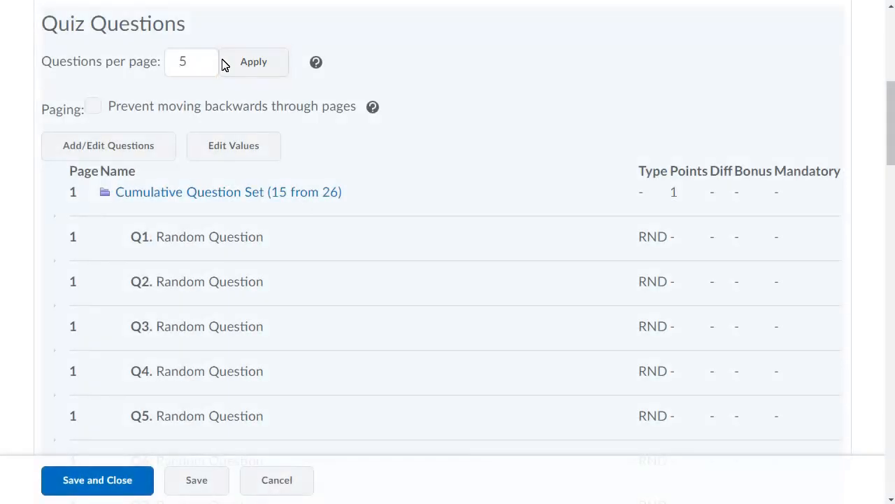